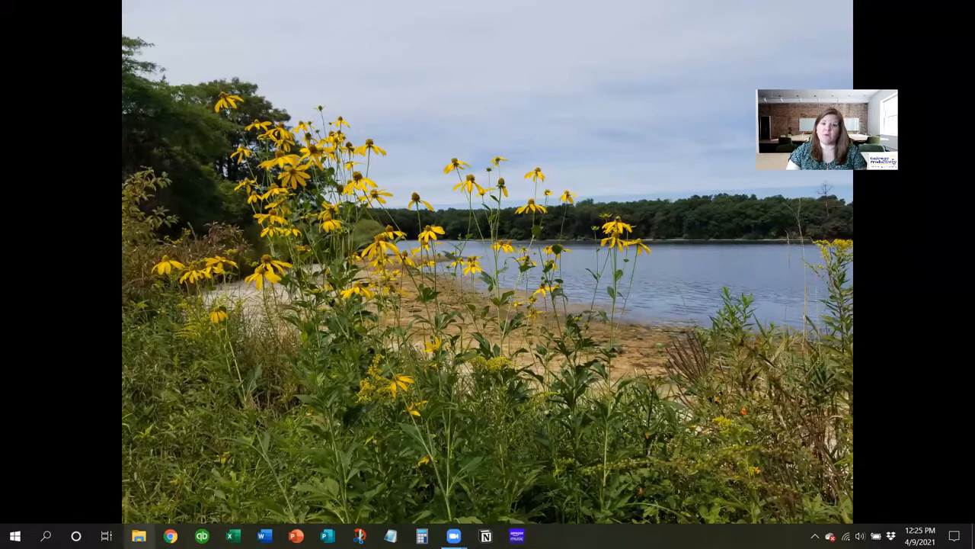
{"action": "mouse_move", "coordinate": [139, 536]}
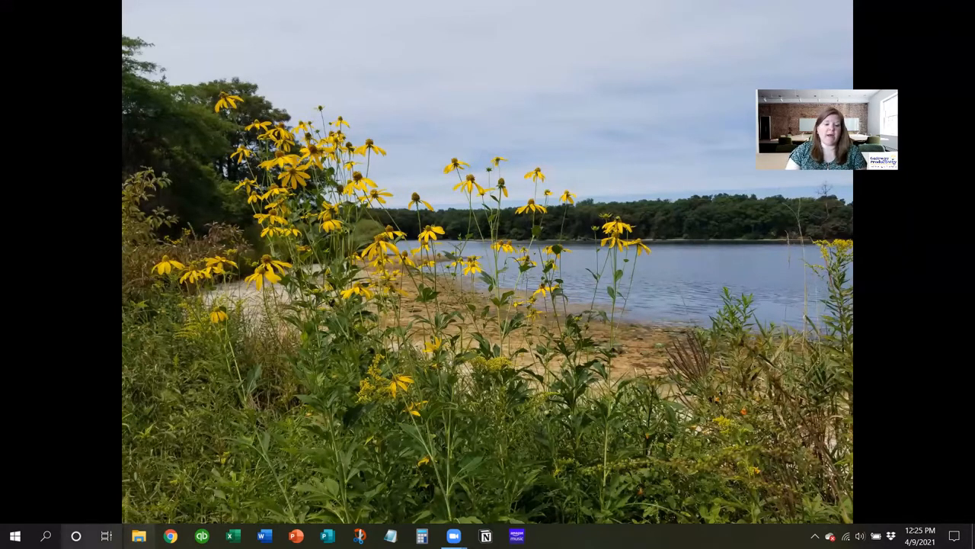
Bring up the Start menu from the taskbar
{"action": "left_click", "coordinate": [14, 537]}
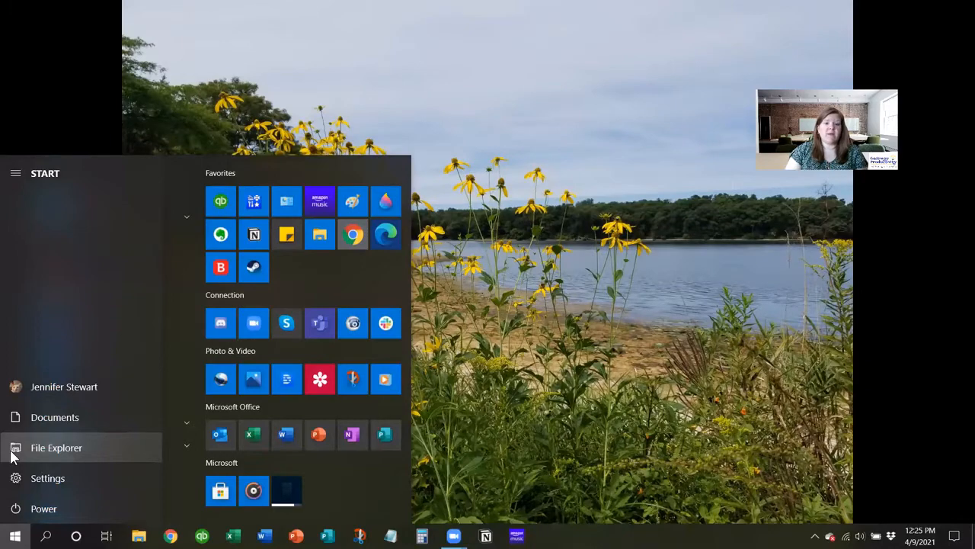
Launch File Explorer and expand This PC in the navigation pane
{"action": "left_click", "coordinate": [57, 448]}
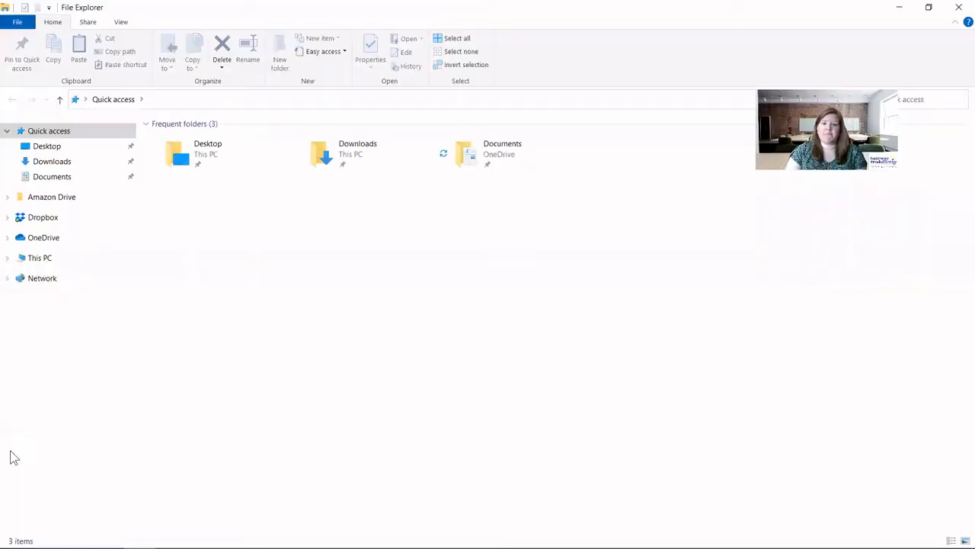
{"action": "left_click", "coordinate": [40, 258]}
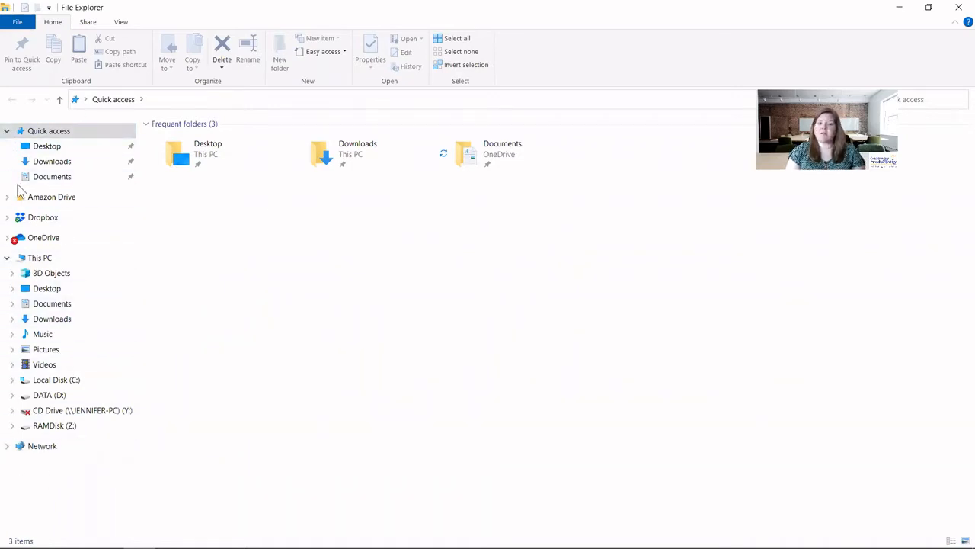
{"action": "mouse_move", "coordinate": [99, 215]}
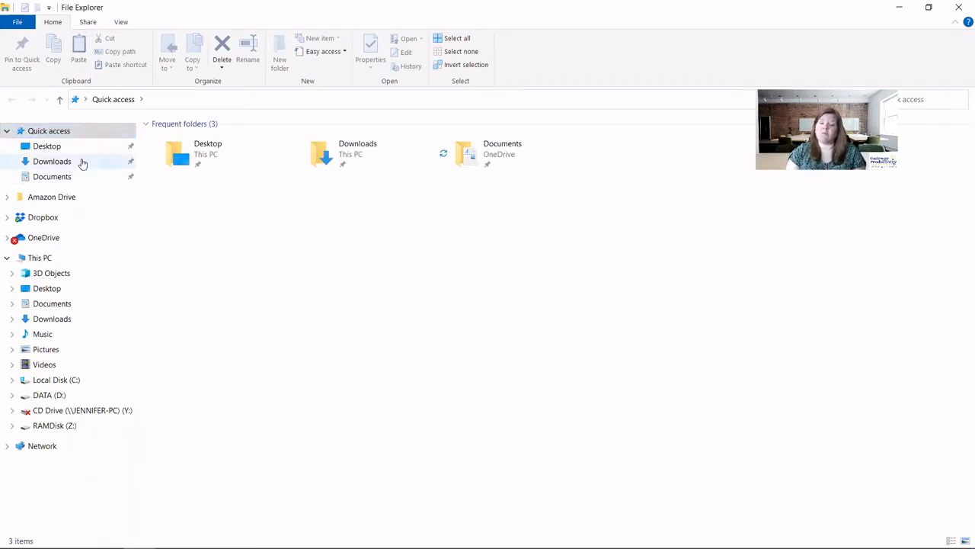
{"action": "mouse_move", "coordinate": [363, 302]}
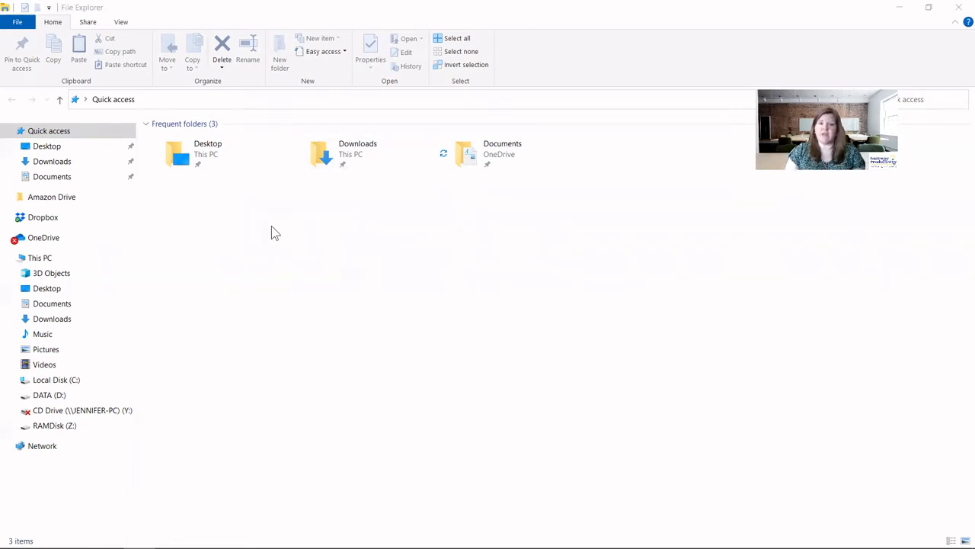
{"action": "mouse_move", "coordinate": [135, 234]}
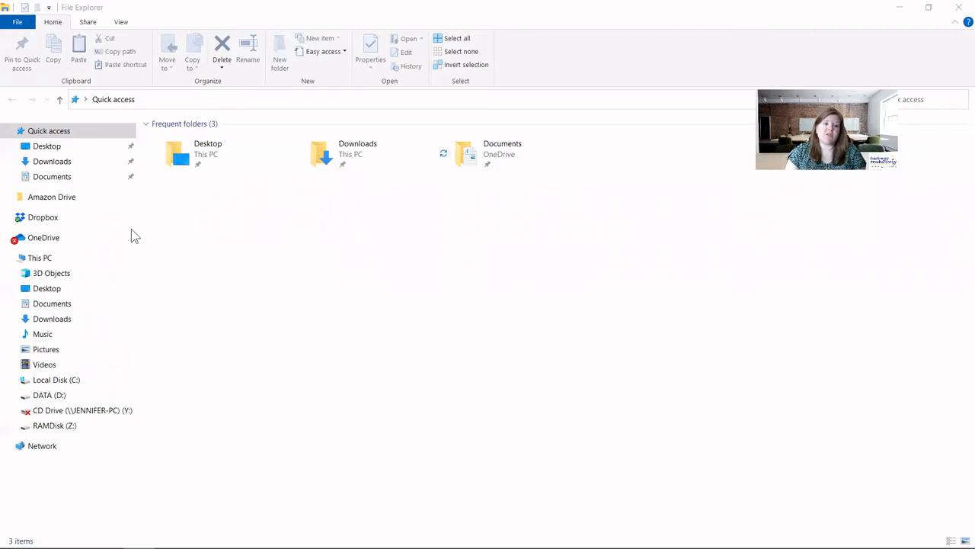
Show the OneDrive folder's contents in File Explorer
{"action": "left_click", "coordinate": [43, 238]}
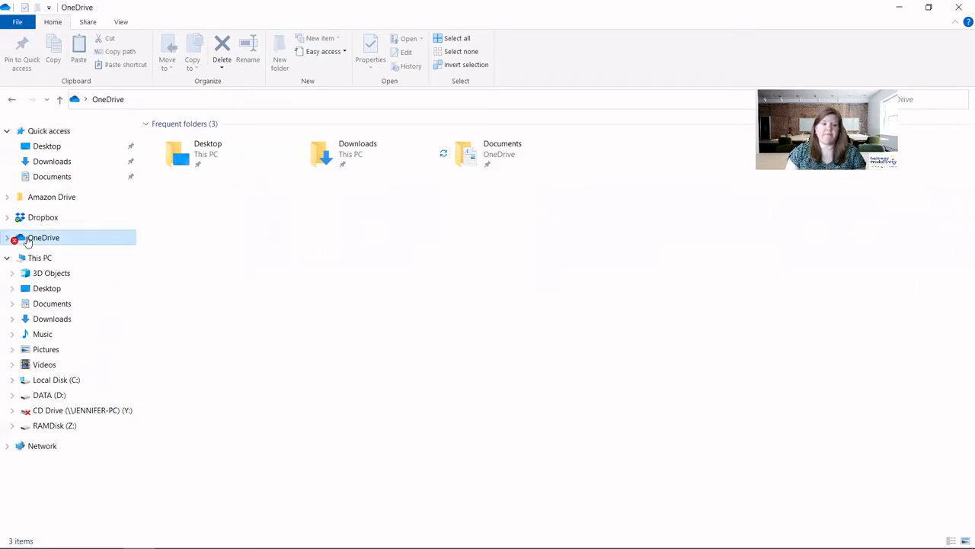
{"action": "left_click", "coordinate": [43, 238]}
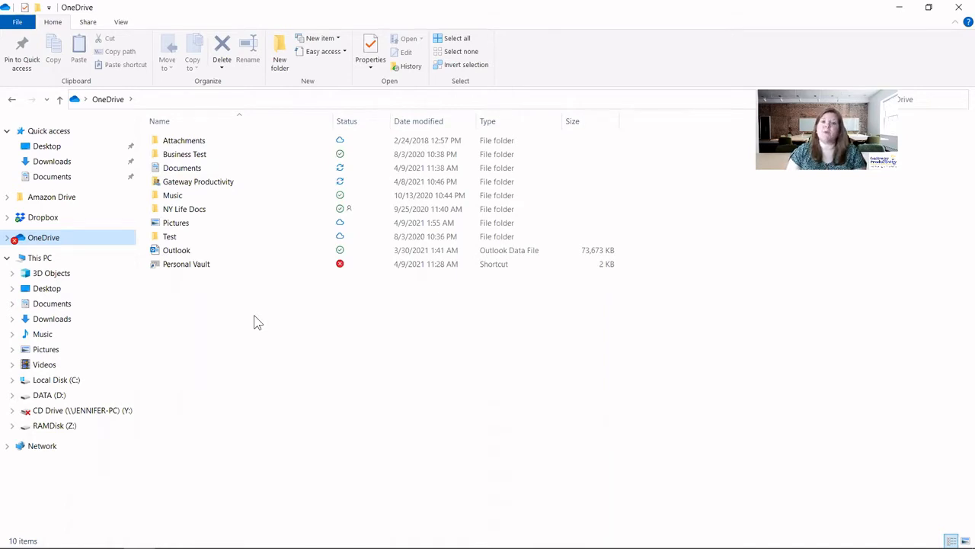
{"action": "mouse_move", "coordinate": [198, 182]}
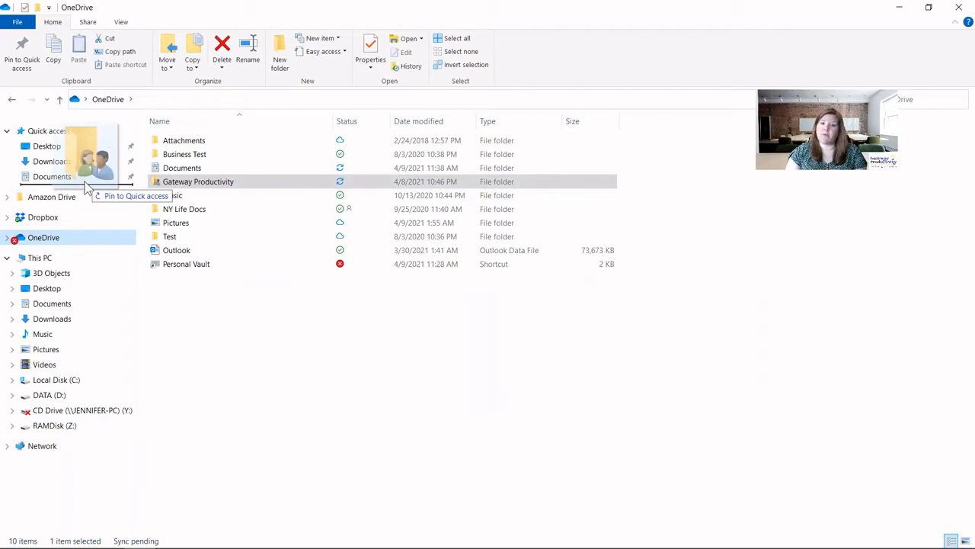
{"action": "mouse_move", "coordinate": [76, 180]}
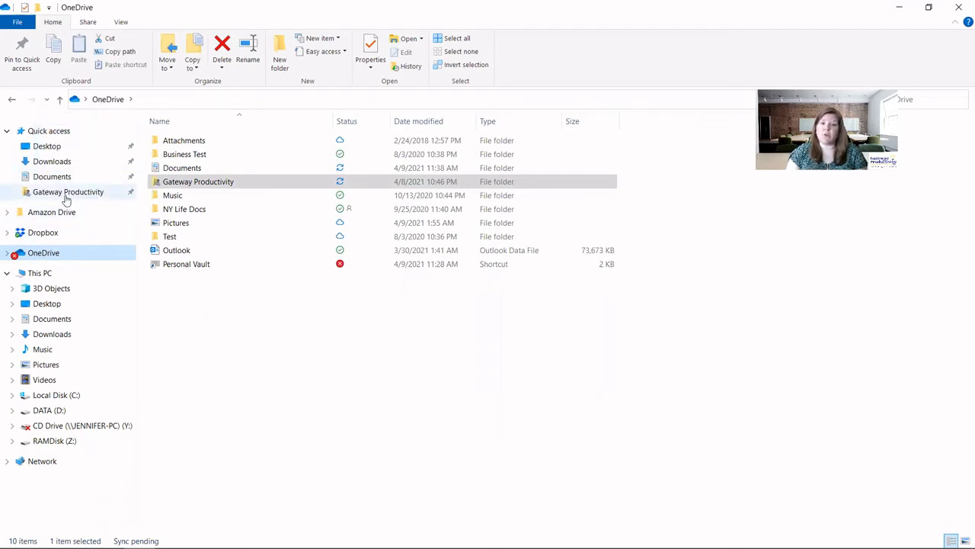
Pin the OneDrive Music folder to Quick access below Gateway Productivity
{"action": "left_click", "coordinate": [198, 181]}
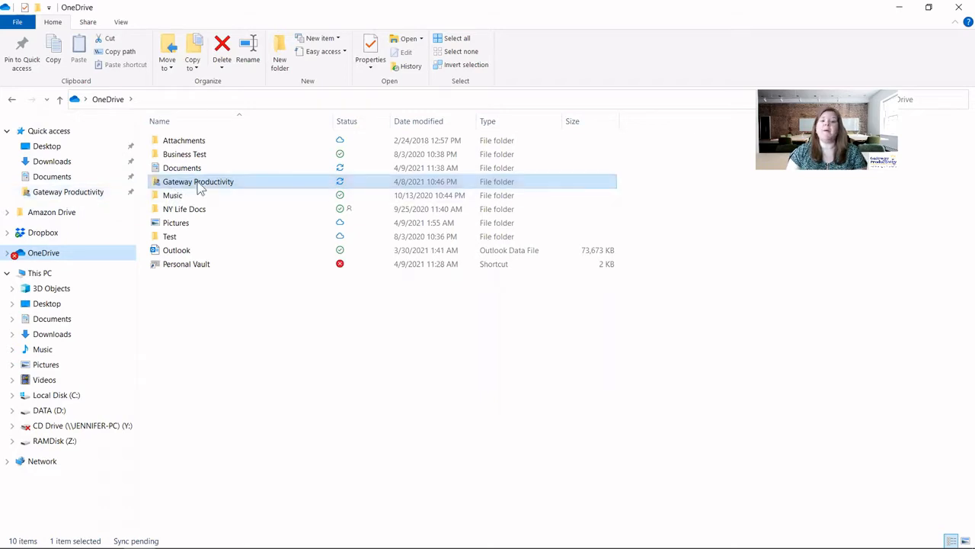
{"action": "mouse_move", "coordinate": [211, 183]}
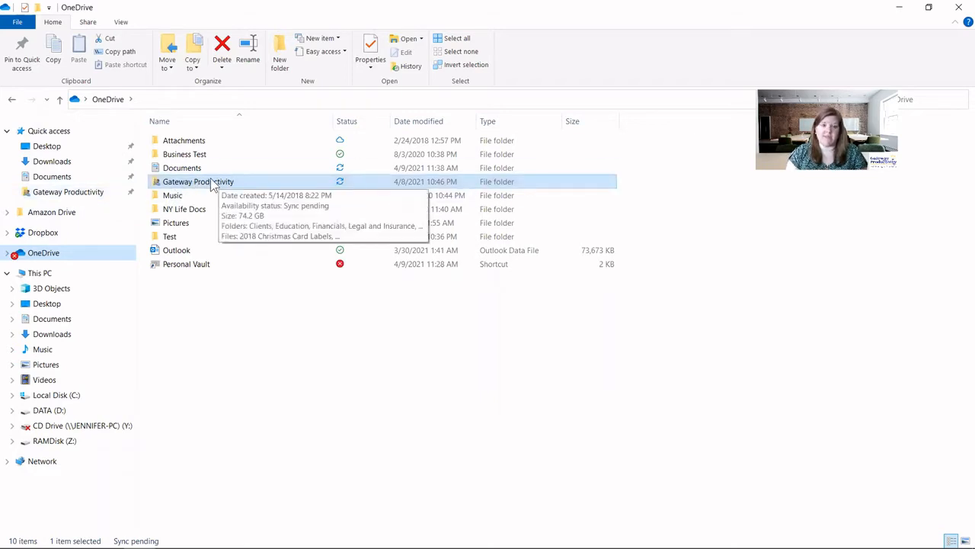
{"action": "mouse_move", "coordinate": [293, 298]}
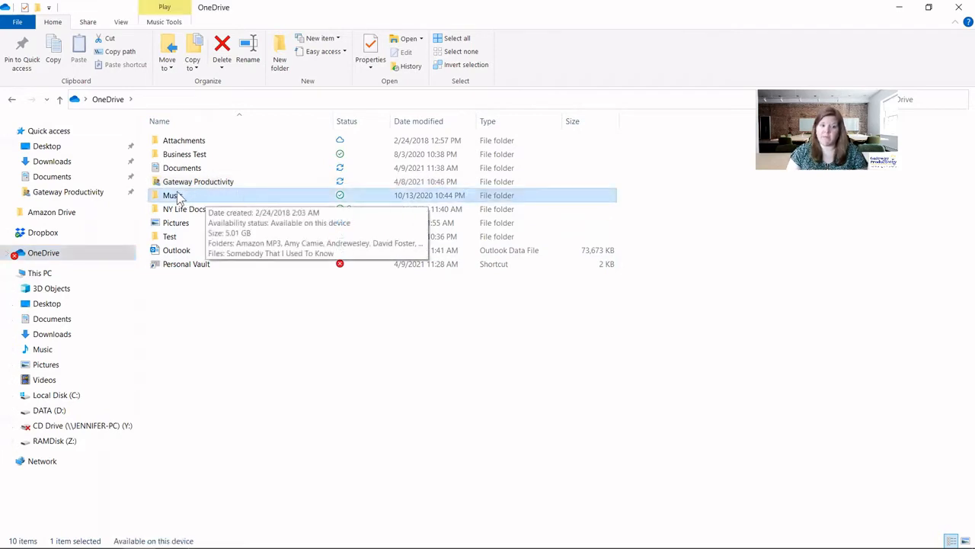
{"action": "mouse_move", "coordinate": [216, 200]}
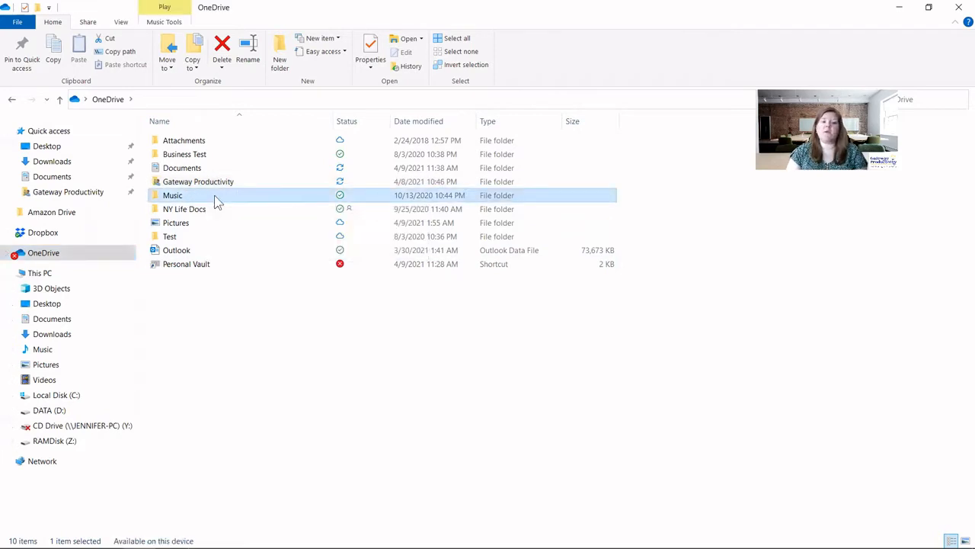
{"action": "right_click", "coordinate": [172, 195]}
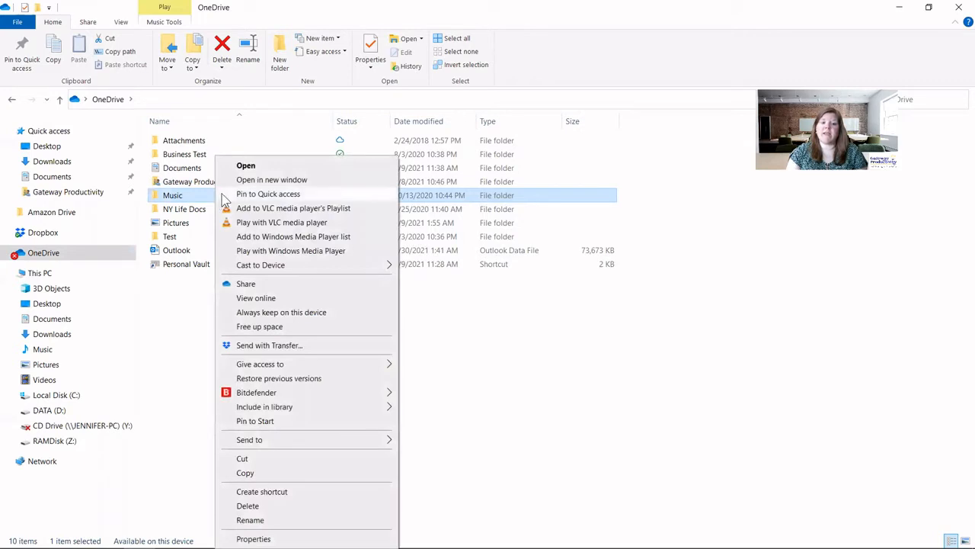
{"action": "mouse_move", "coordinate": [286, 201]}
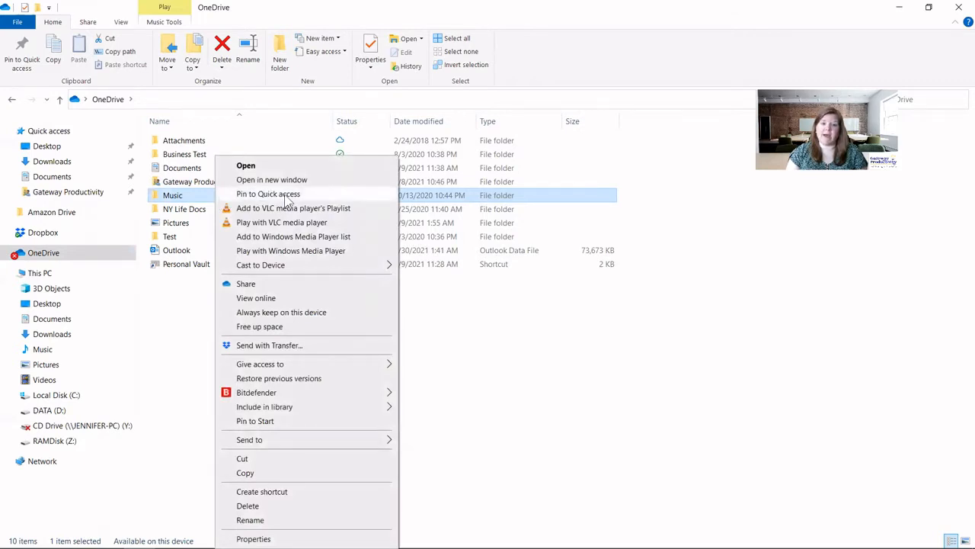
{"action": "left_click", "coordinate": [268, 193]}
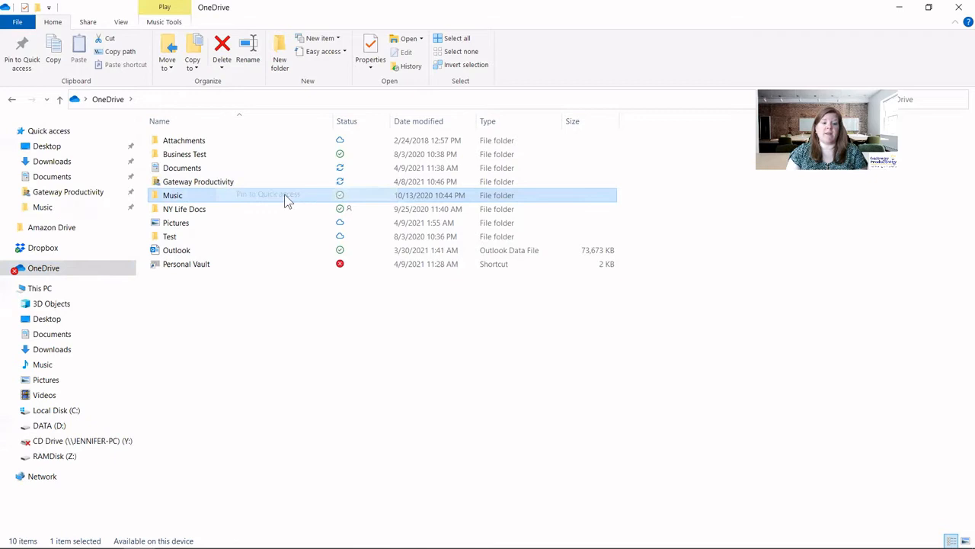
{"action": "mouse_move", "coordinate": [244, 319]}
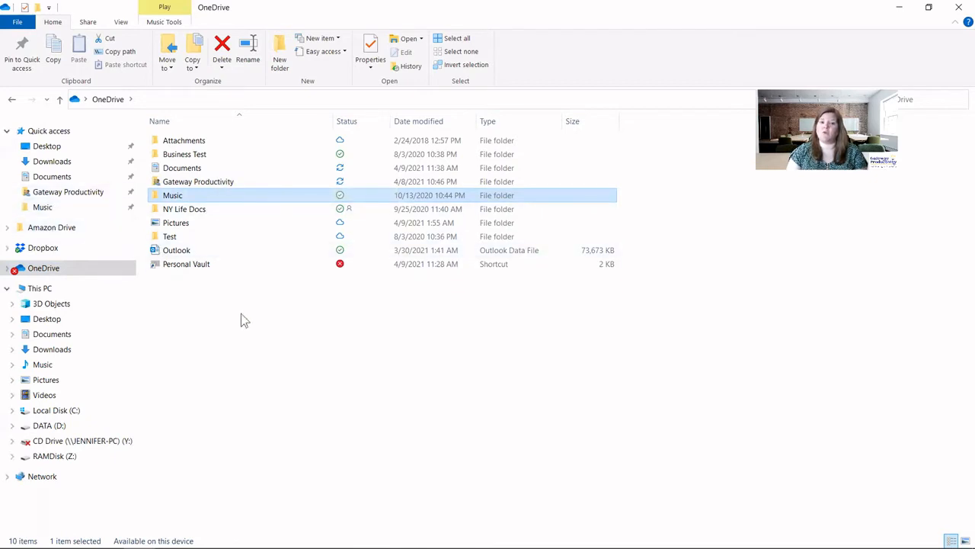
{"action": "mouse_move", "coordinate": [58, 208]}
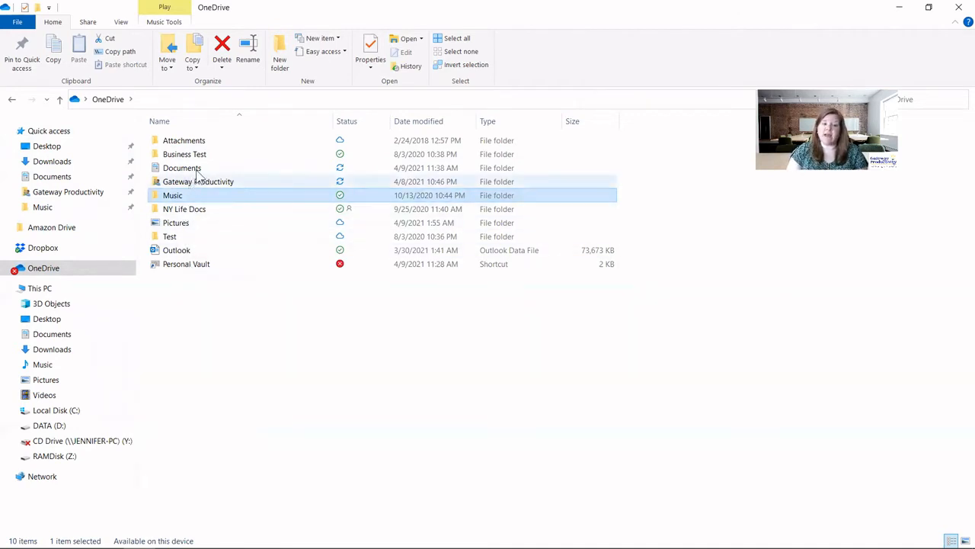
Check Quick access, return to OneDrive and select the Business Test folder
{"action": "left_click", "coordinate": [184, 154]}
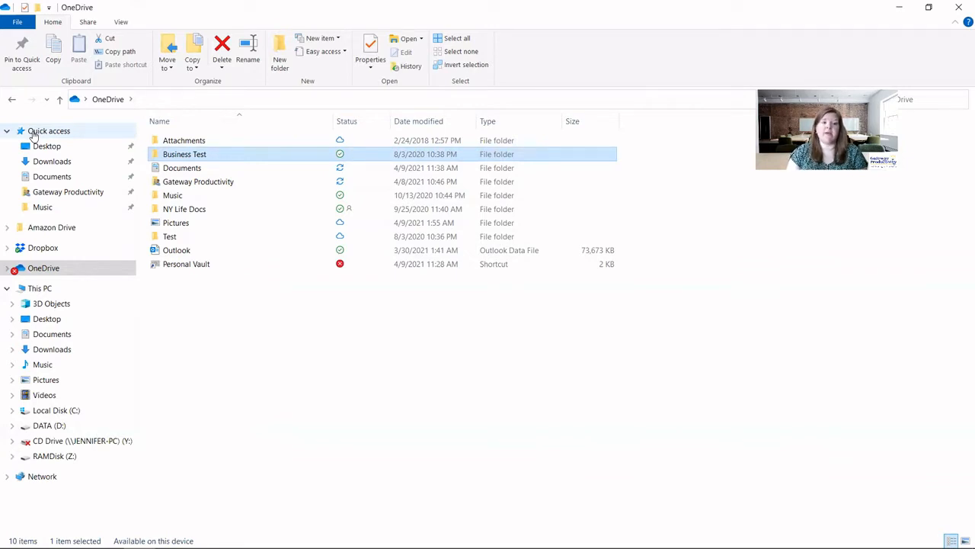
{"action": "left_click", "coordinate": [49, 131]}
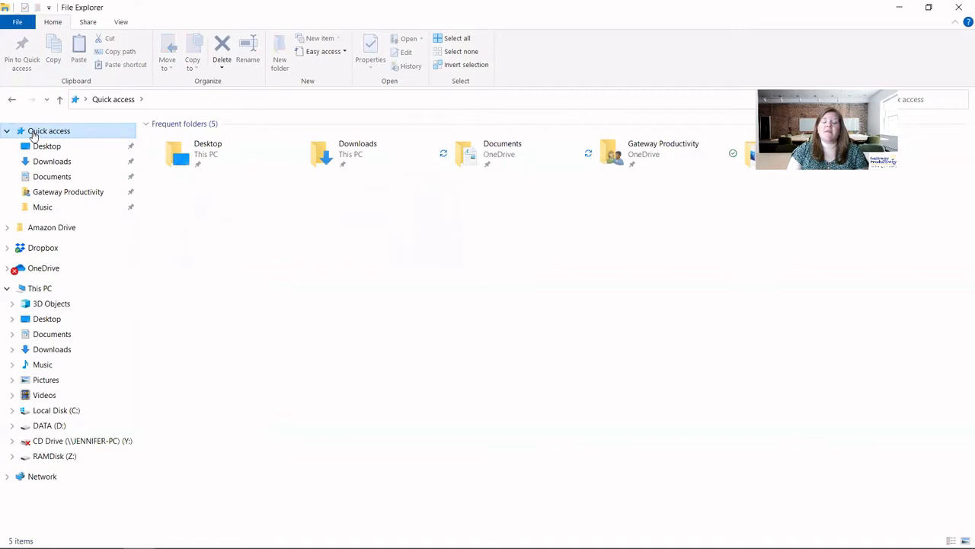
{"action": "mouse_move", "coordinate": [52, 244]}
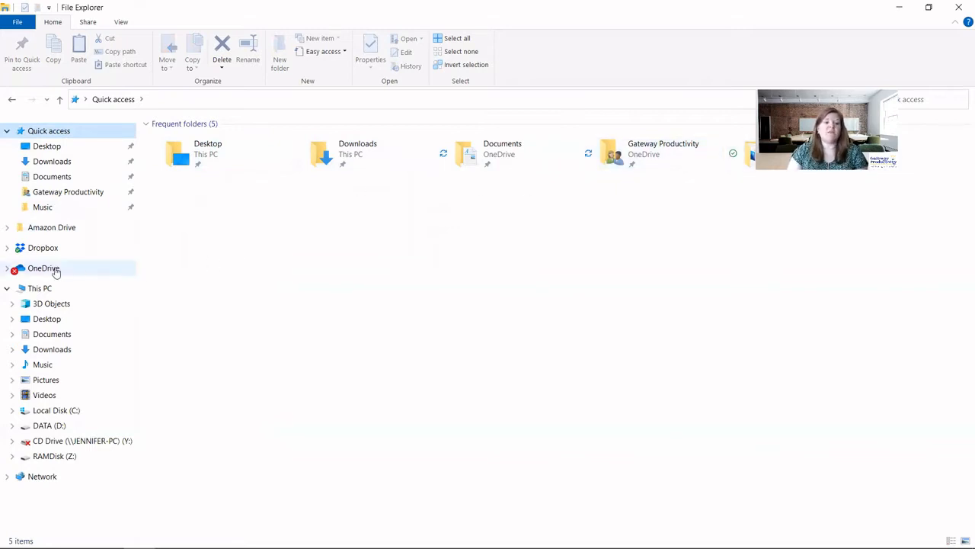
{"action": "left_click", "coordinate": [43, 268]}
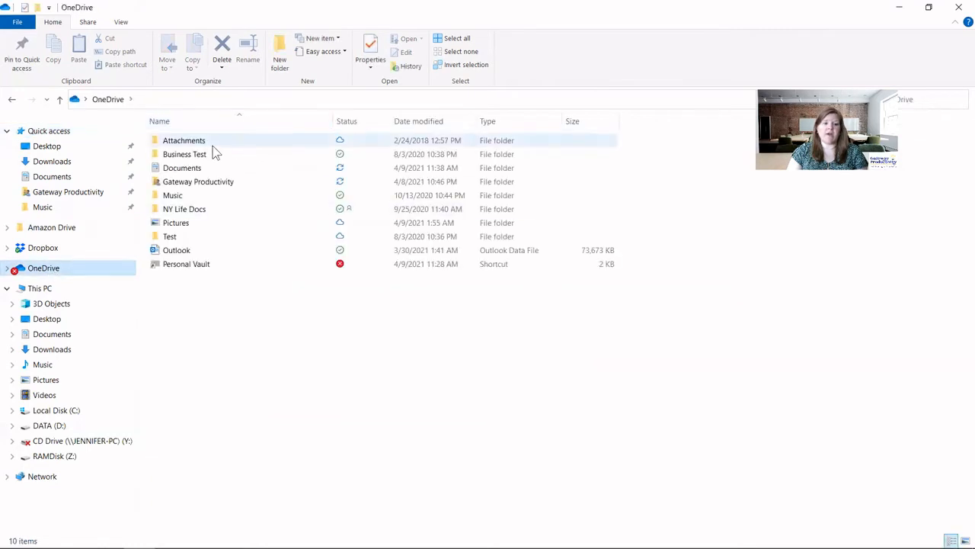
{"action": "left_click", "coordinate": [185, 154]}
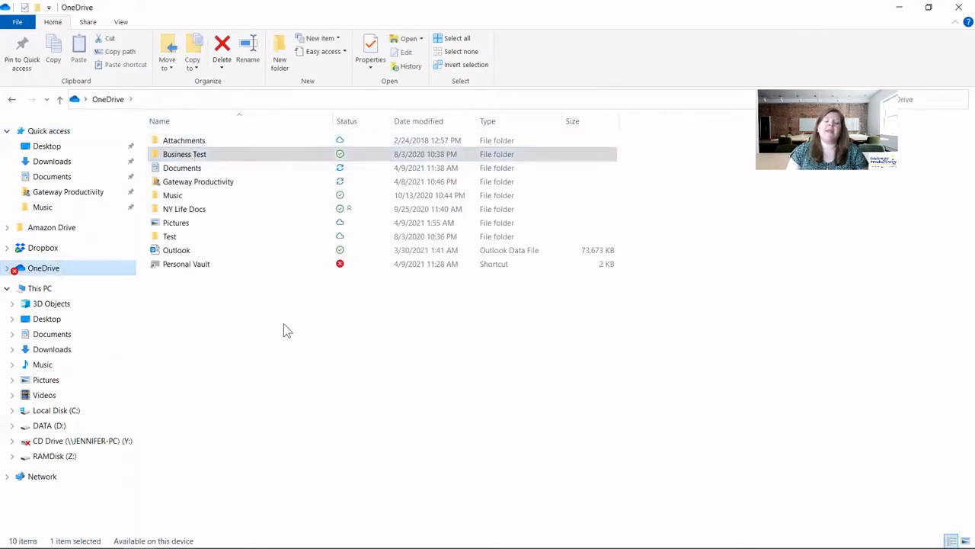
{"action": "mouse_move", "coordinate": [277, 319]}
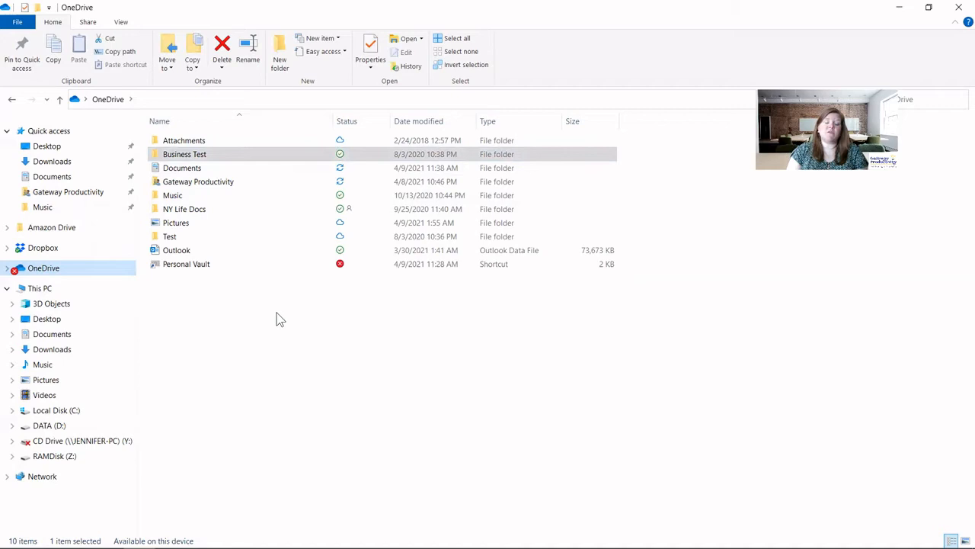
{"action": "mouse_move", "coordinate": [256, 337]}
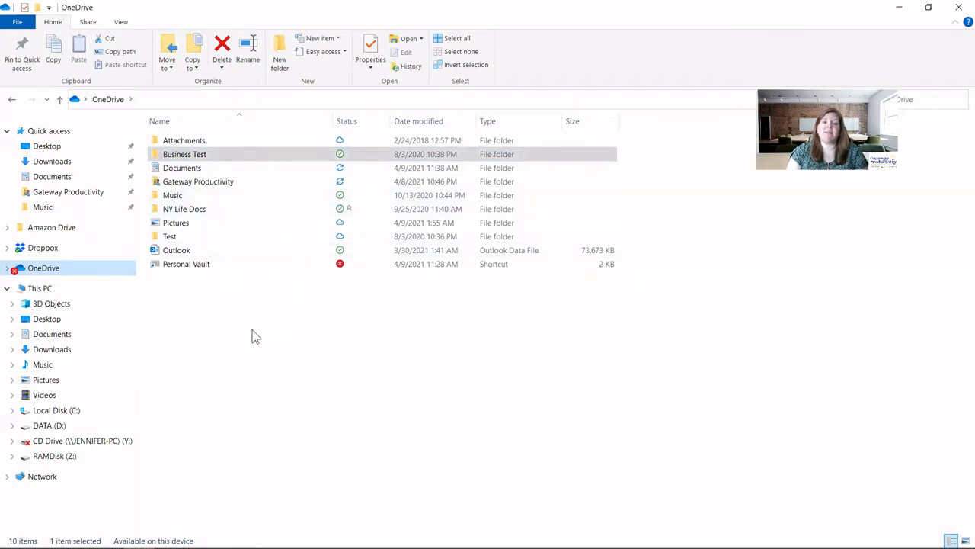
{"action": "mouse_move", "coordinate": [253, 339]}
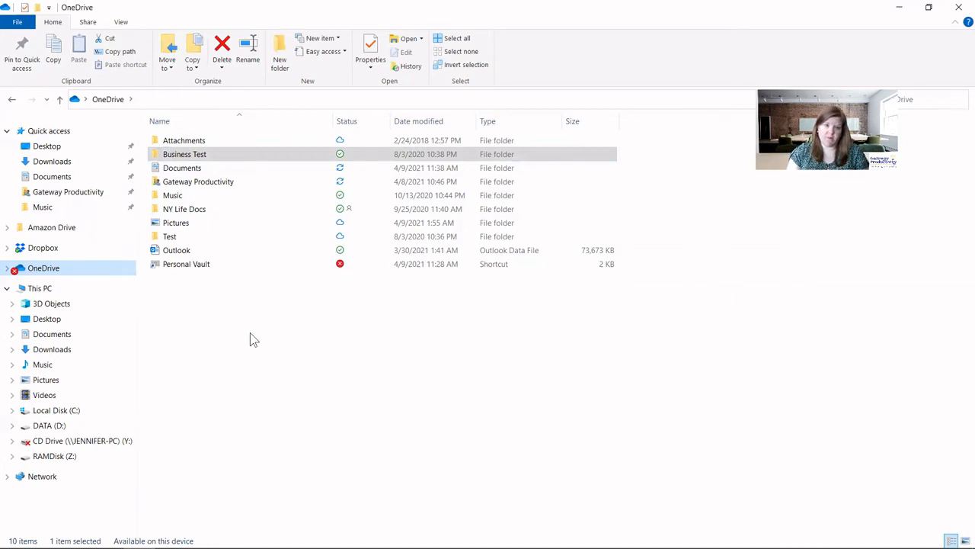
{"action": "mouse_move", "coordinate": [175, 296]}
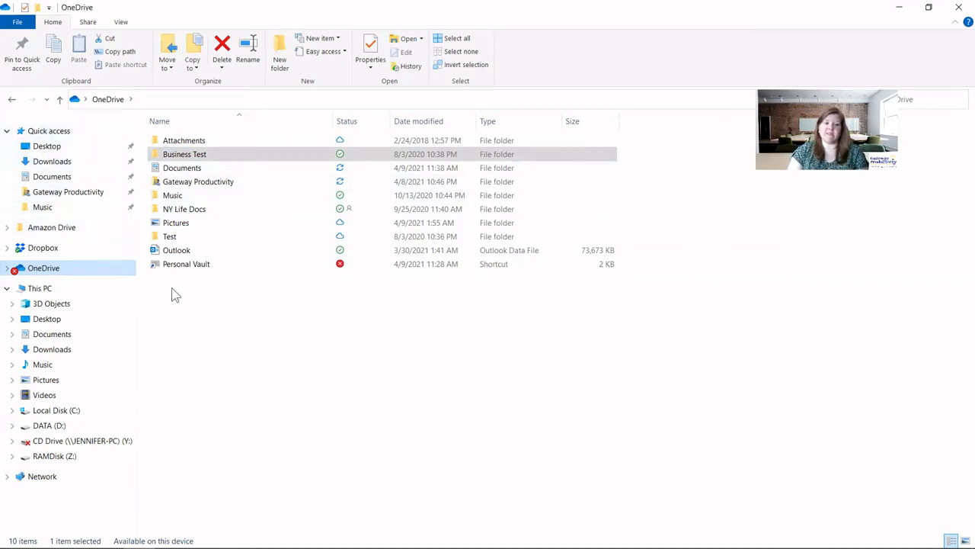
{"action": "mouse_move", "coordinate": [374, 353]}
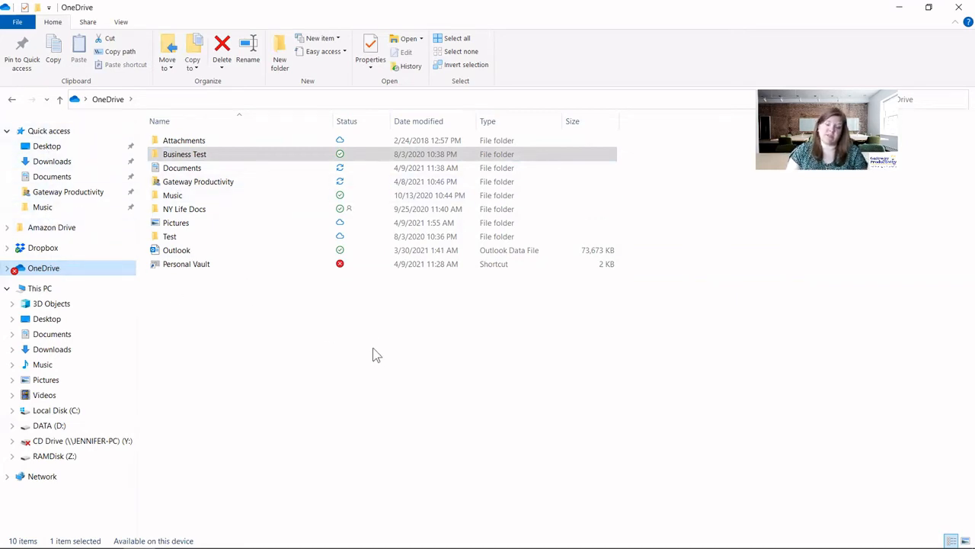
{"action": "mouse_move", "coordinate": [332, 356]}
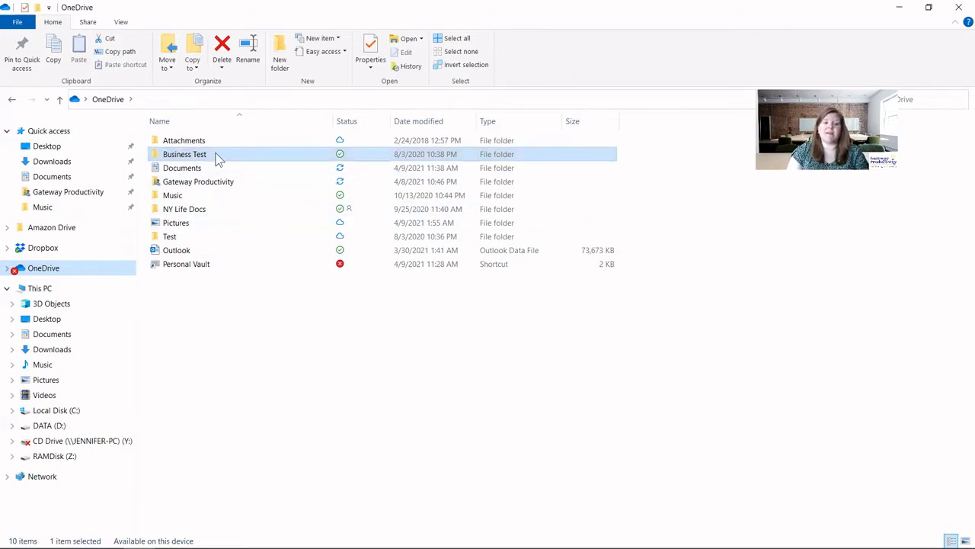
Open Business Test and pin it to Quick access below Music
{"action": "double_click", "coordinate": [184, 154]}
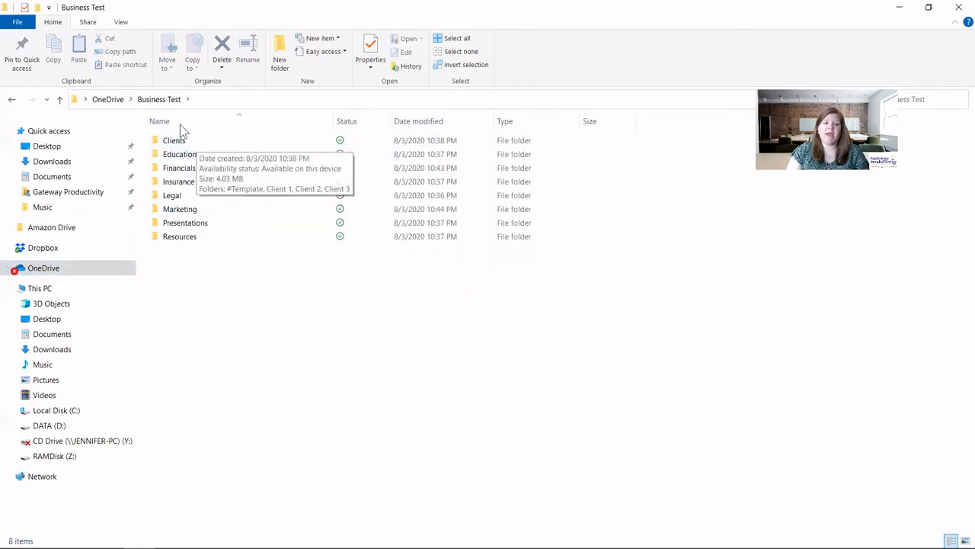
{"action": "right_click", "coordinate": [49, 131]}
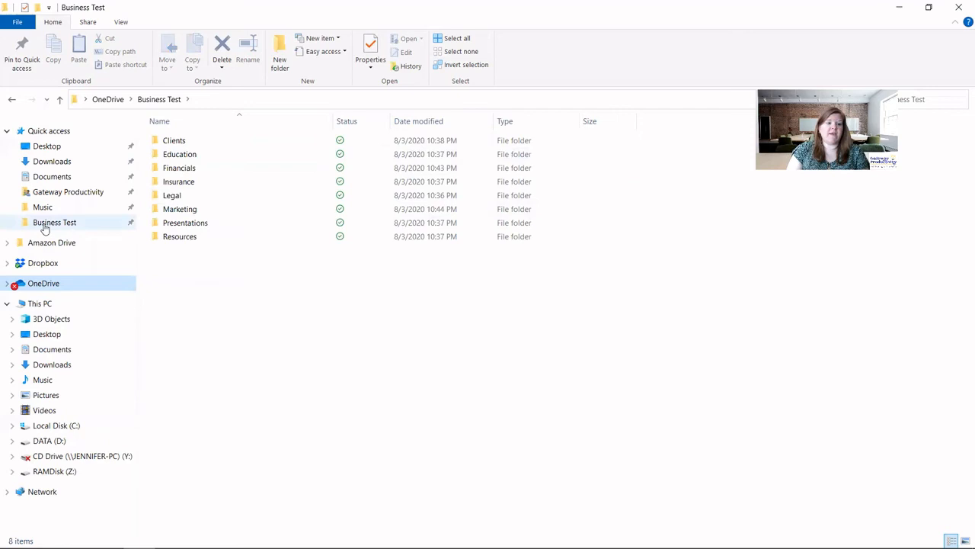
Unpin Business Test from Quick access and bring up the Quick access context menu
{"action": "right_click", "coordinate": [55, 223]}
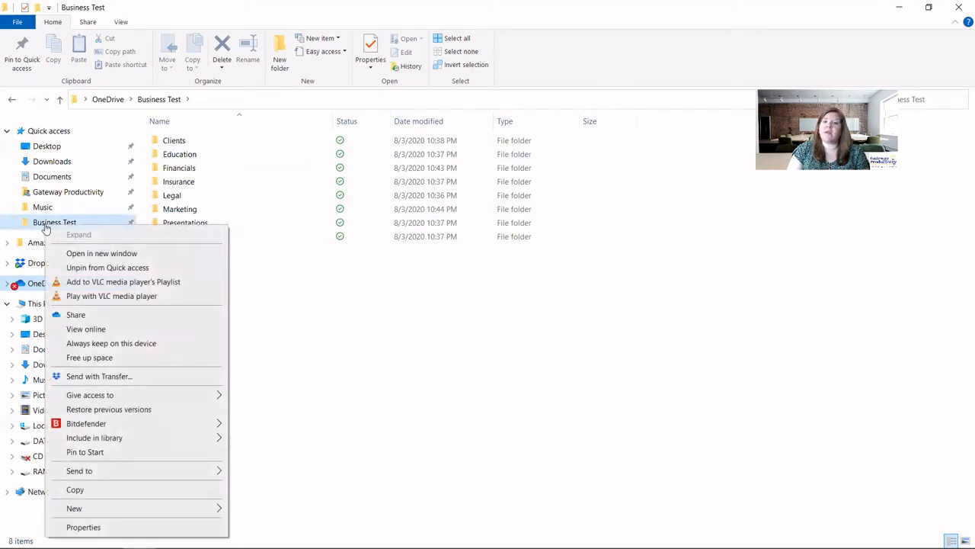
{"action": "mouse_move", "coordinate": [100, 253]}
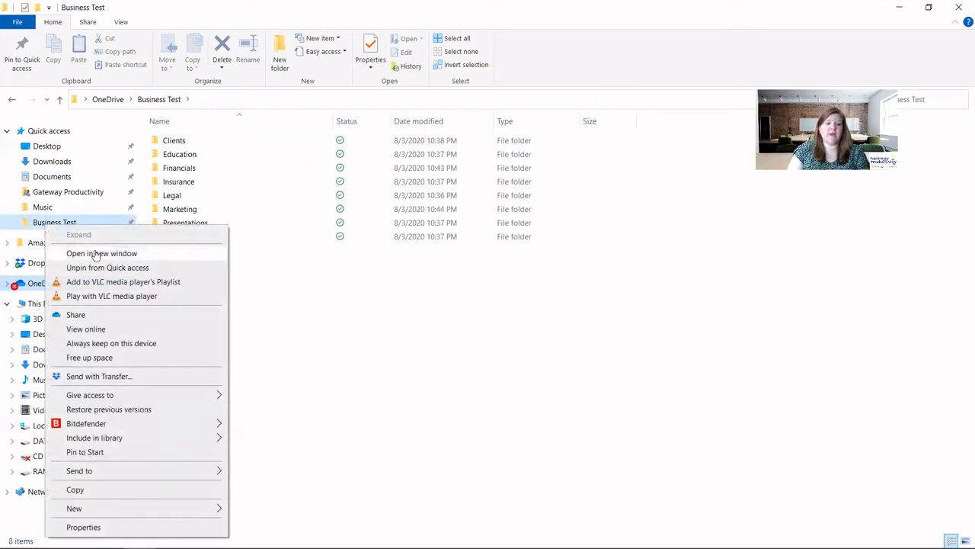
{"action": "mouse_move", "coordinate": [107, 269]}
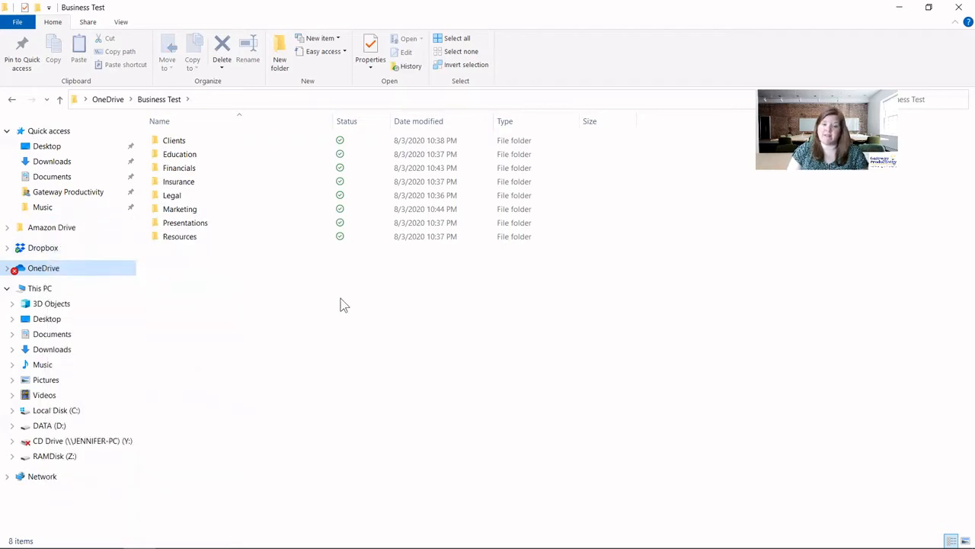
{"action": "mouse_move", "coordinate": [323, 310]}
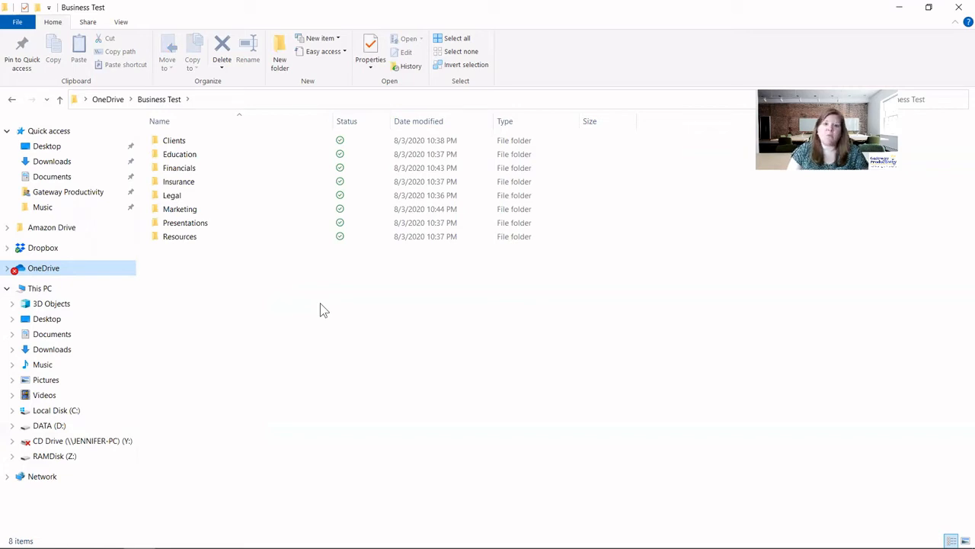
{"action": "mouse_move", "coordinate": [419, 329]}
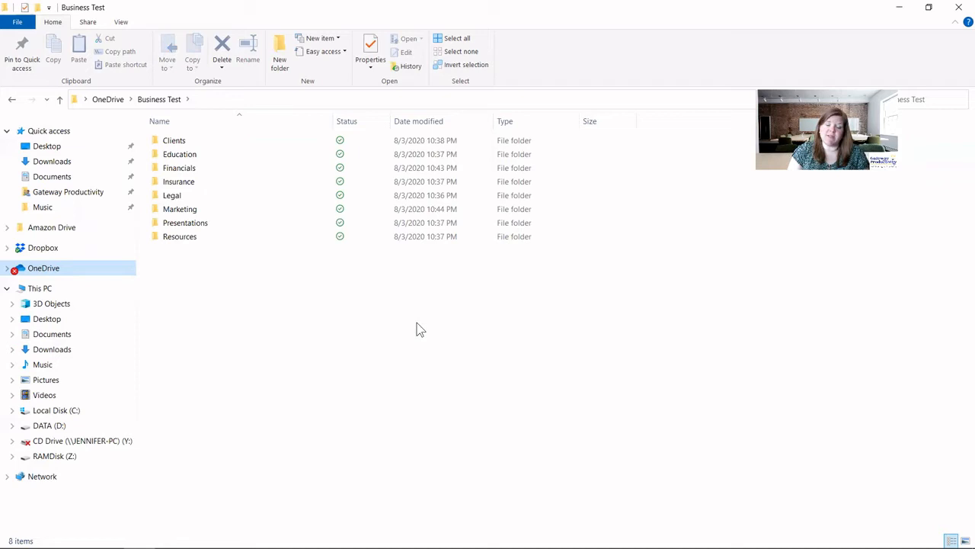
{"action": "left_click", "coordinate": [171, 195]}
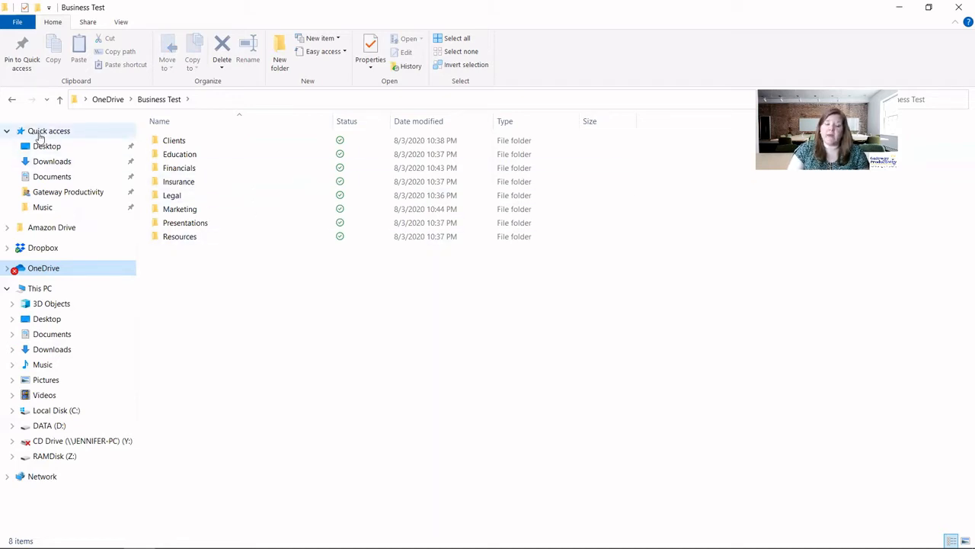
{"action": "right_click", "coordinate": [48, 131]}
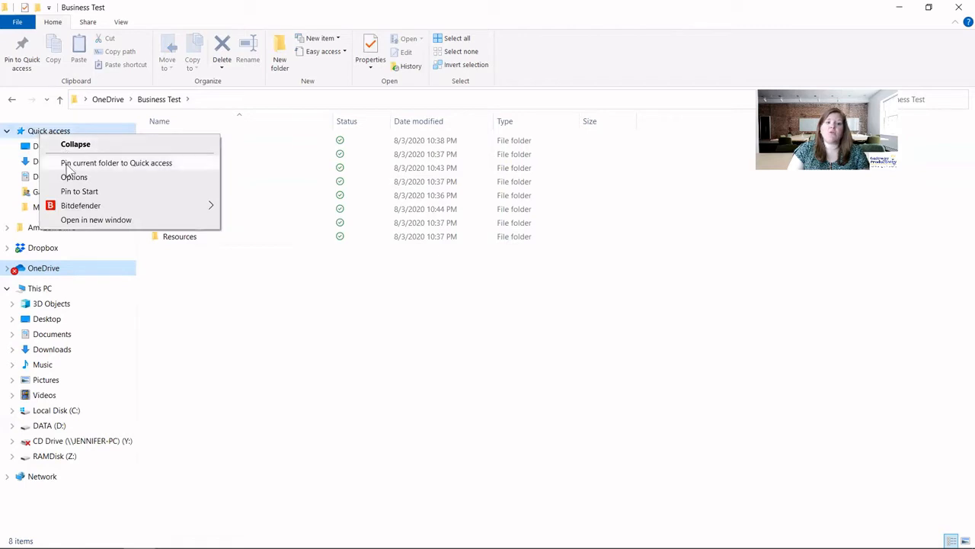
Review the General settings of the Folder Options dialog
{"action": "left_click", "coordinate": [74, 177]}
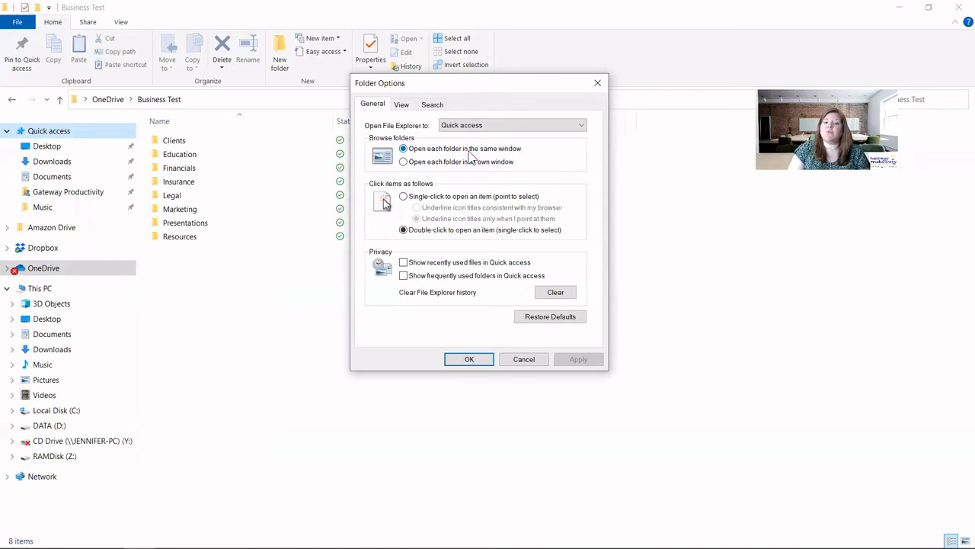
{"action": "mouse_move", "coordinate": [521, 155]}
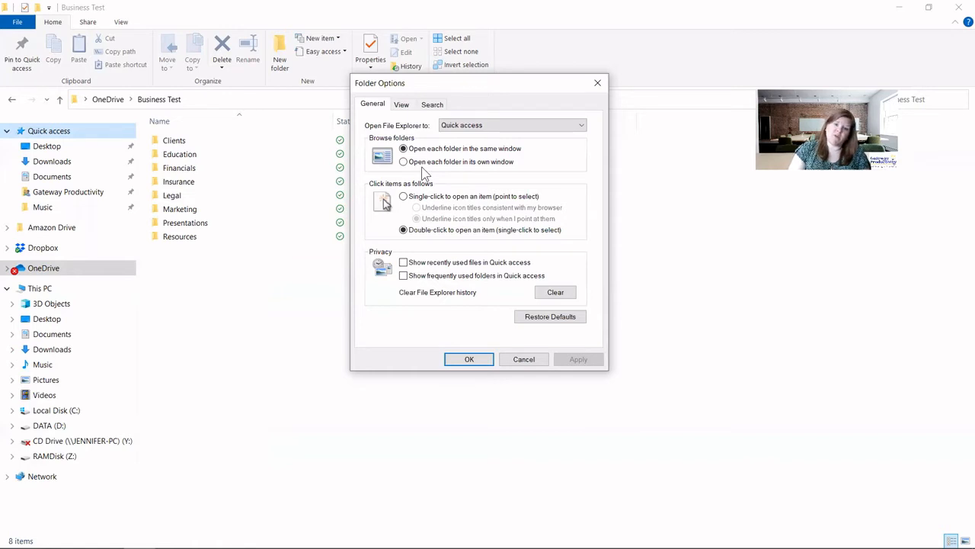
{"action": "mouse_move", "coordinate": [488, 168]}
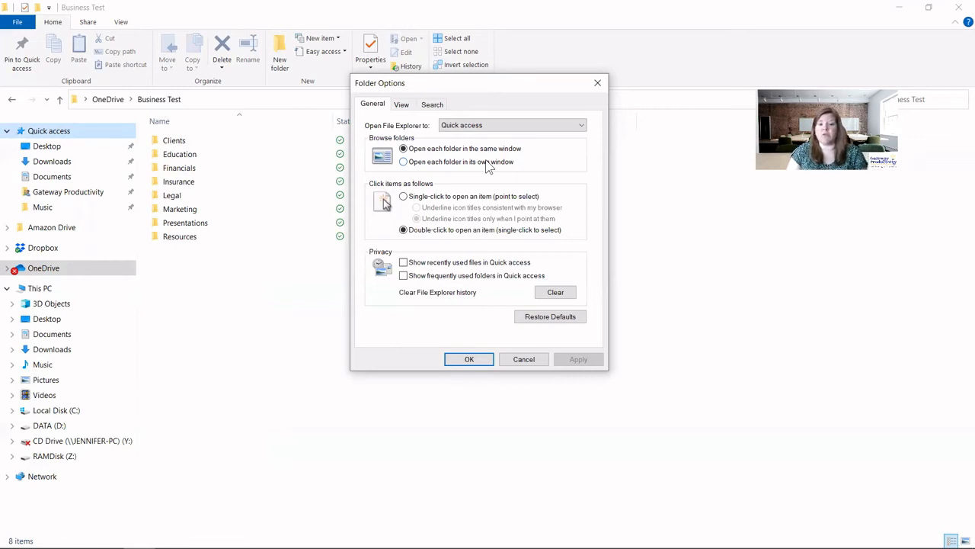
{"action": "mouse_move", "coordinate": [456, 200]}
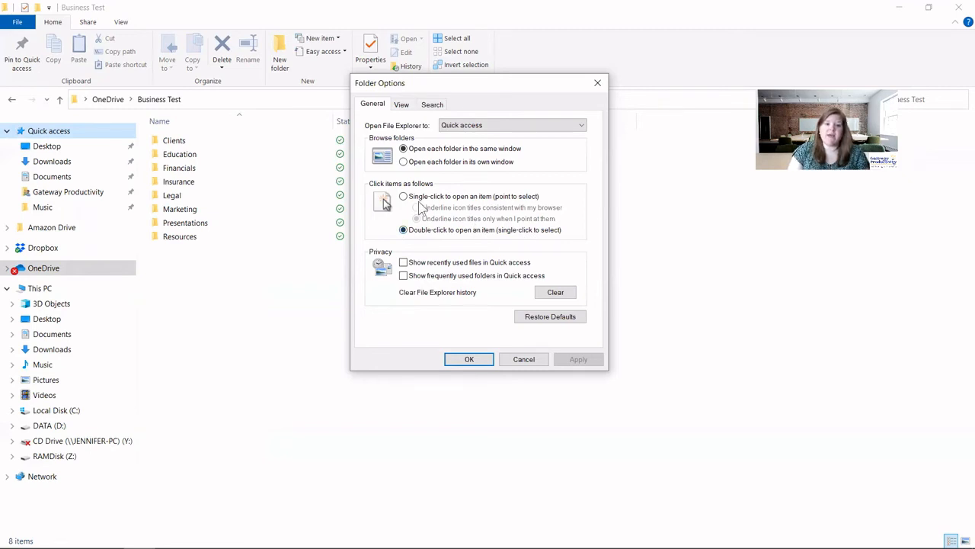
{"action": "mouse_move", "coordinate": [445, 207]}
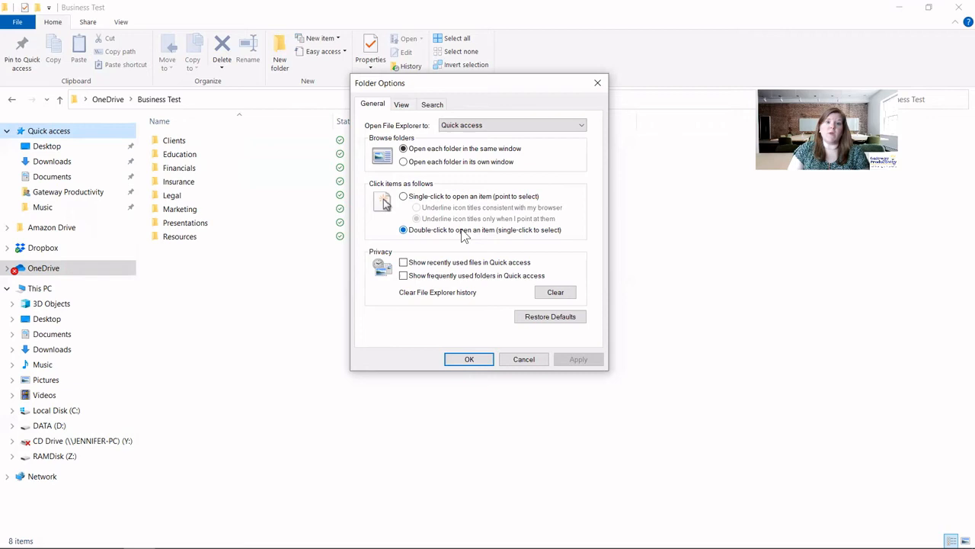
{"action": "mouse_move", "coordinate": [500, 238]}
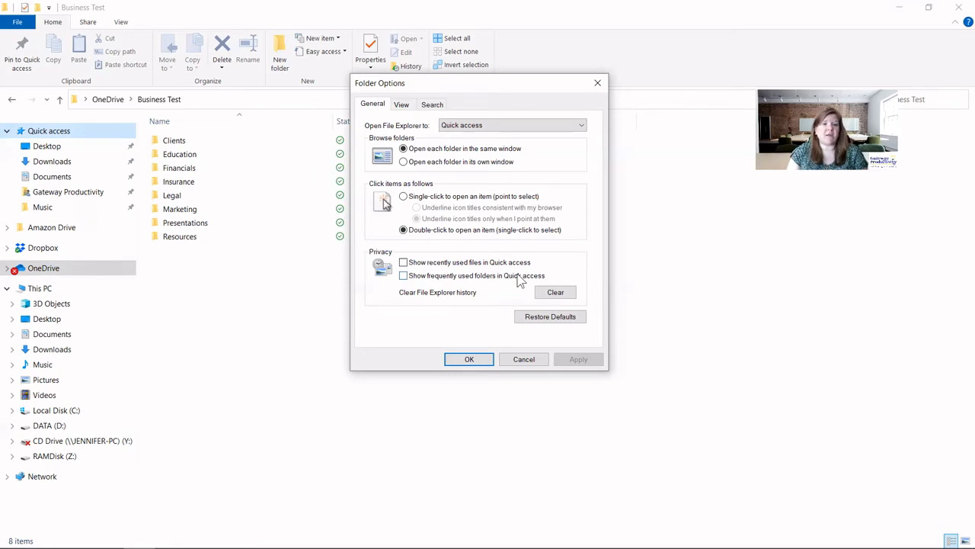
{"action": "mouse_move", "coordinate": [464, 289]}
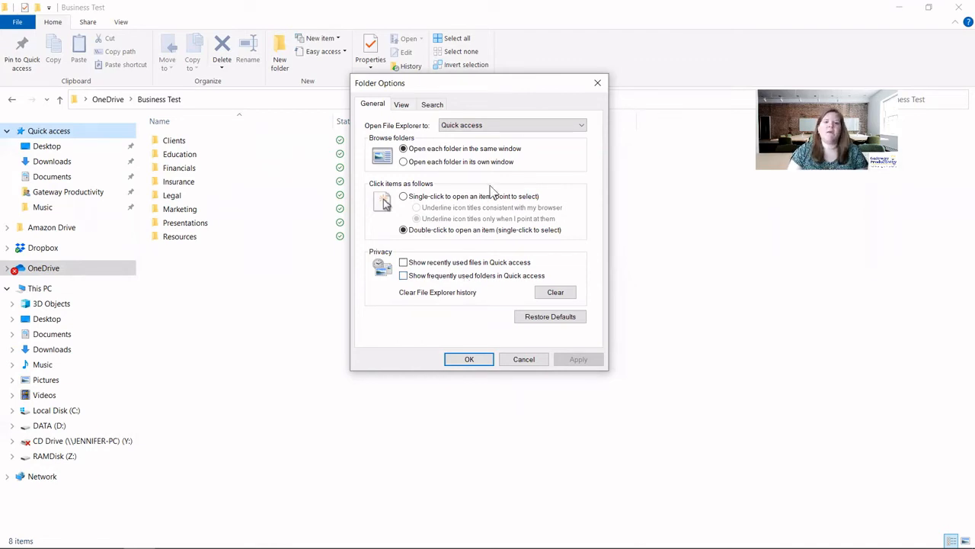
{"action": "mouse_move", "coordinate": [403, 128]}
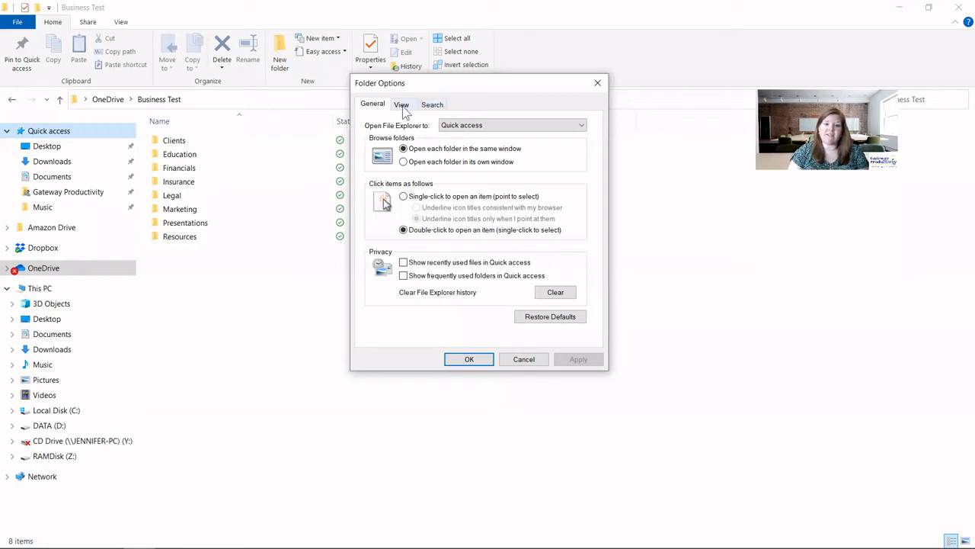
Review the View settings, then cancel Folder Options without changes
{"action": "left_click", "coordinate": [402, 103]}
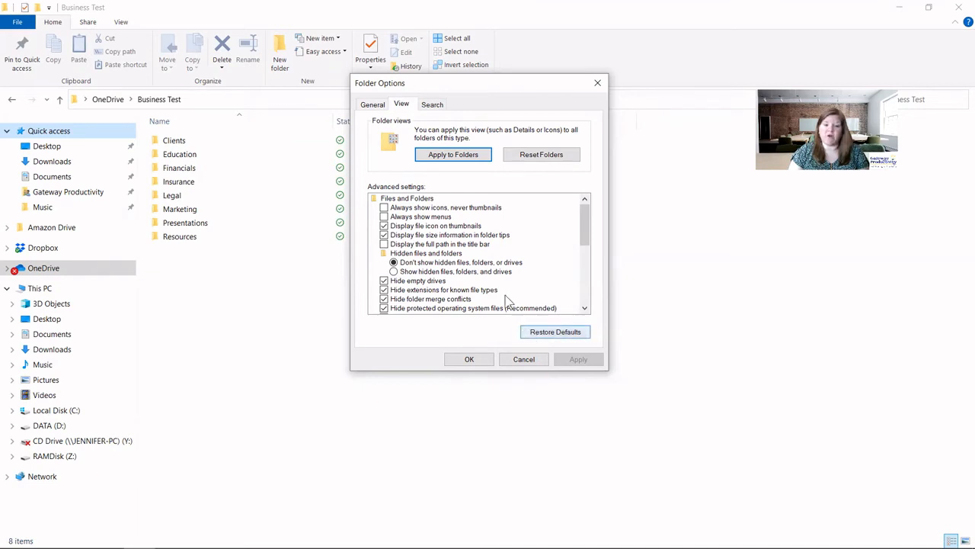
{"action": "left_click", "coordinate": [433, 103]}
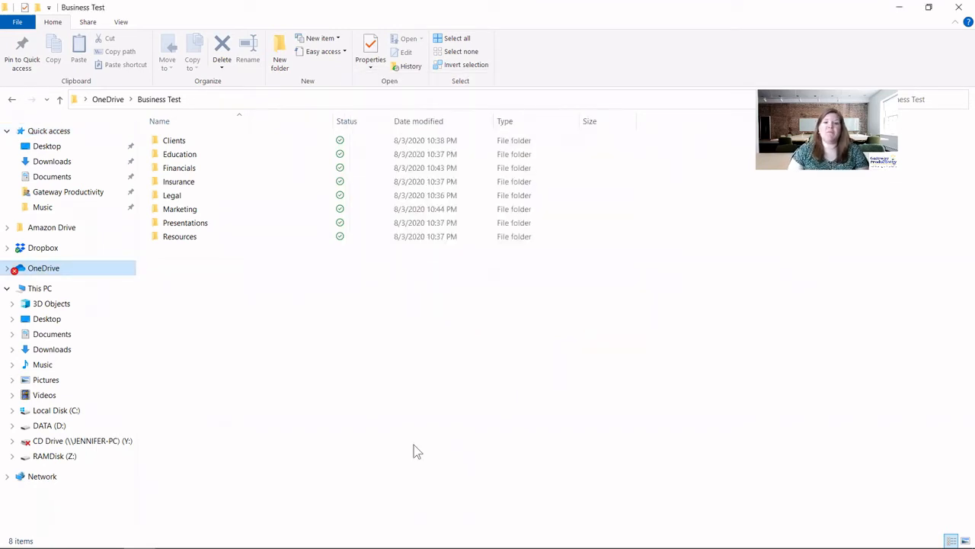
{"action": "mouse_move", "coordinate": [412, 404]}
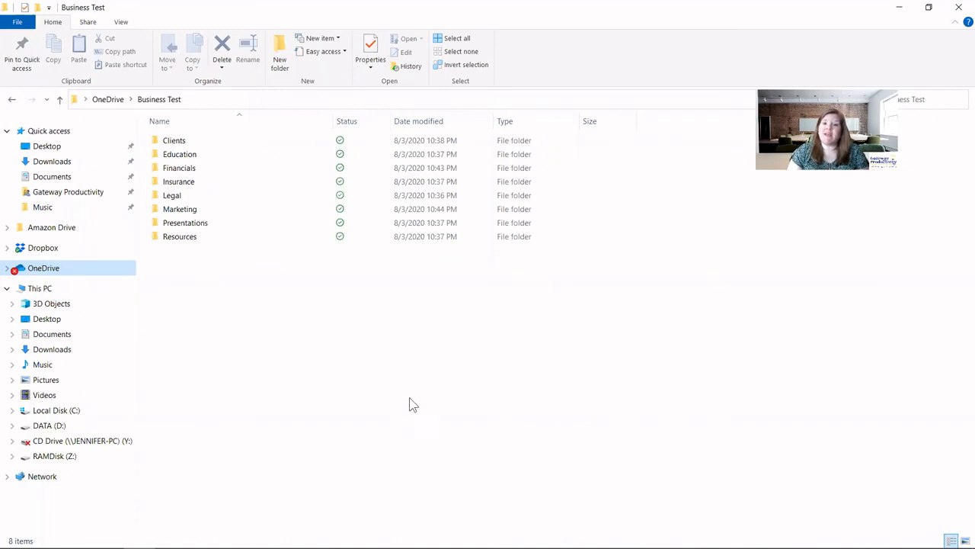
{"action": "mouse_move", "coordinate": [381, 361]}
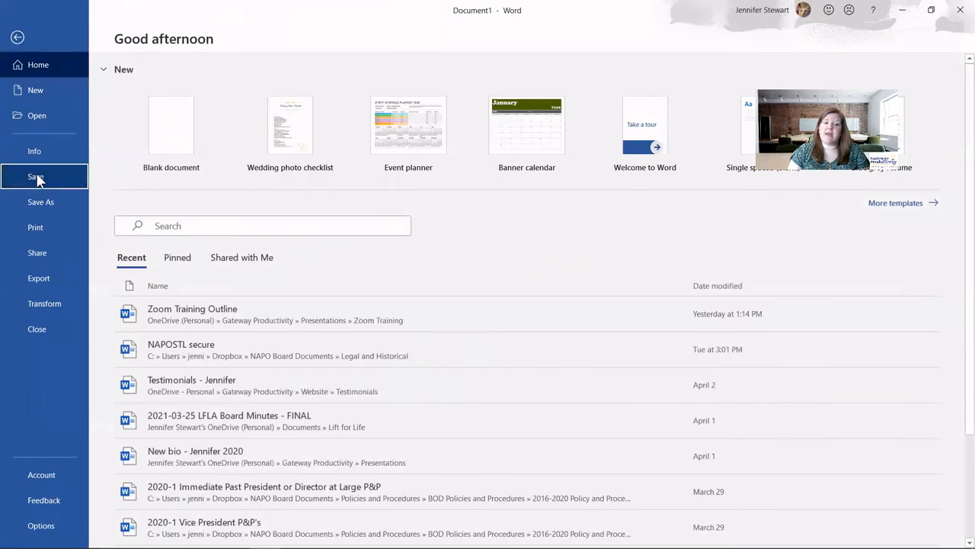
Show Word's Save As page listing recent folders
{"action": "left_click", "coordinate": [40, 201]}
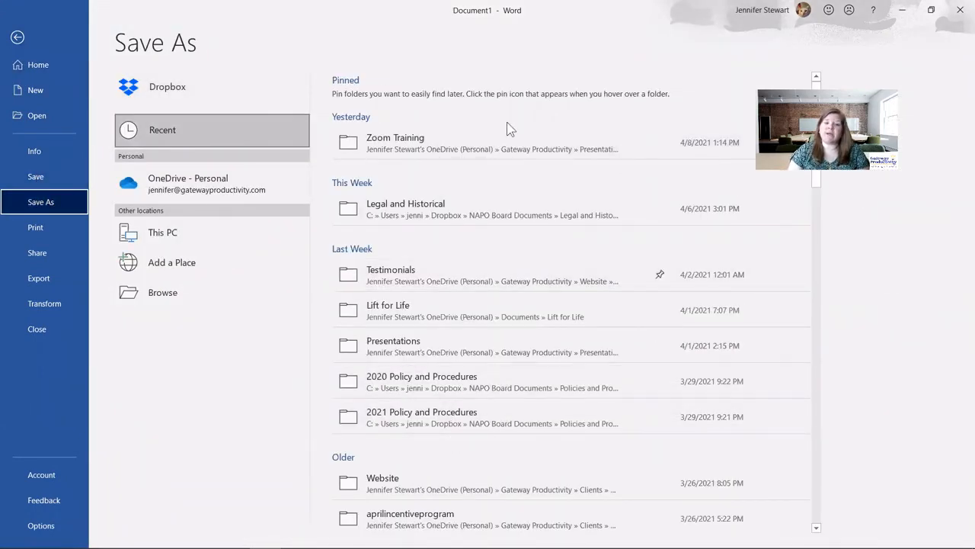
{"action": "mouse_move", "coordinate": [189, 346]}
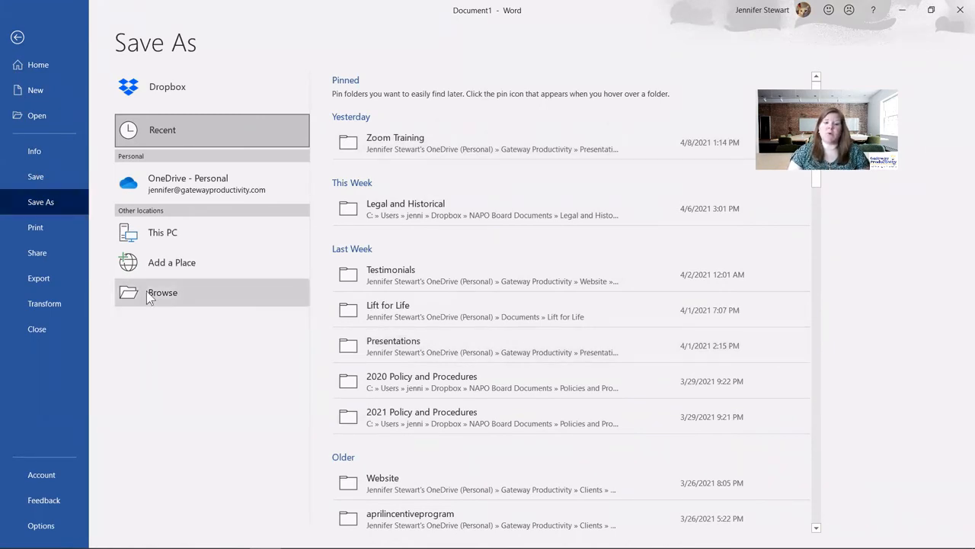
Browse from Word's Save As page to the Save As dialog showing Quick access folders
{"action": "left_click", "coordinate": [162, 292]}
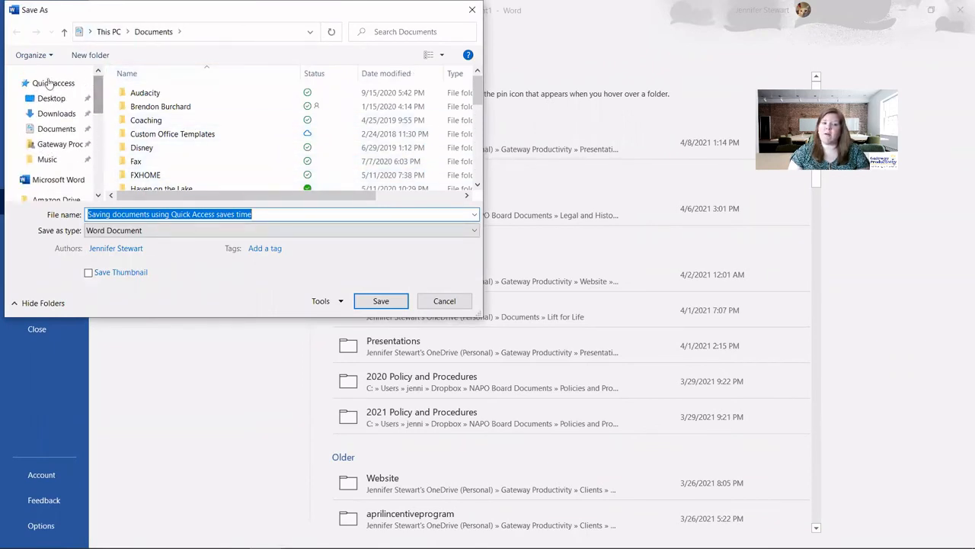
{"action": "mouse_move", "coordinate": [49, 120]}
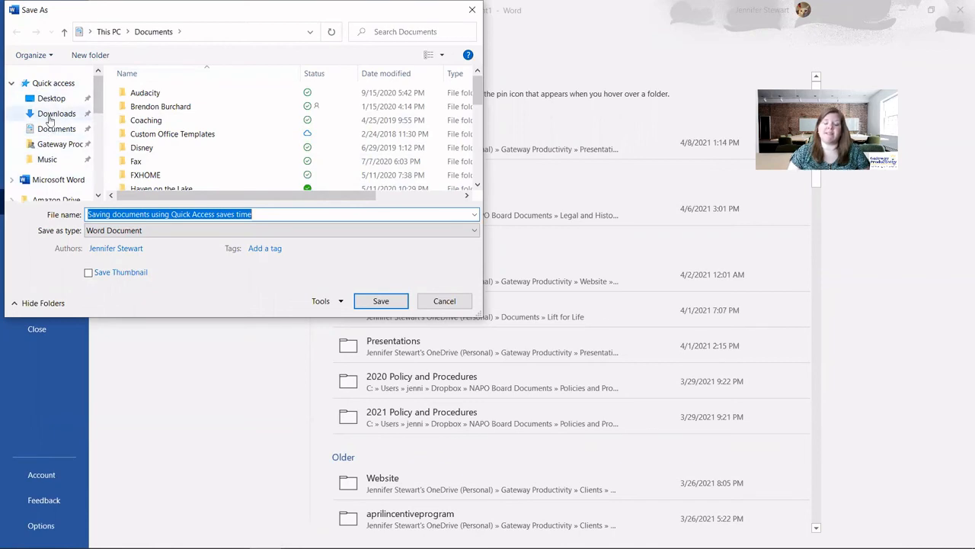